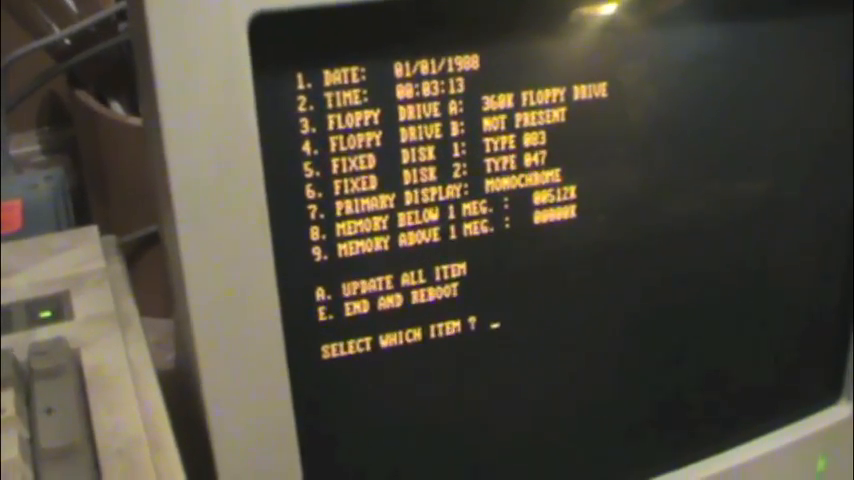
# - Select item 5 to edit the Fixed Disk 1 type and return to the menu
pyautogui.write('5')
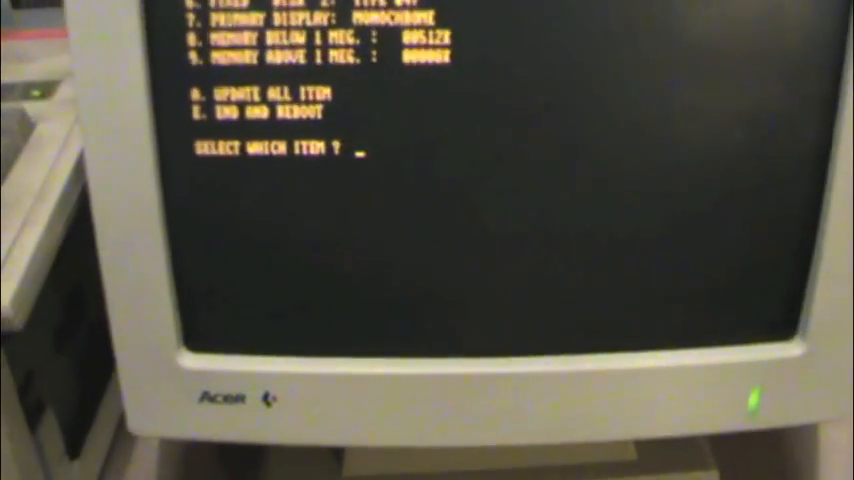
pyautogui.write('E')
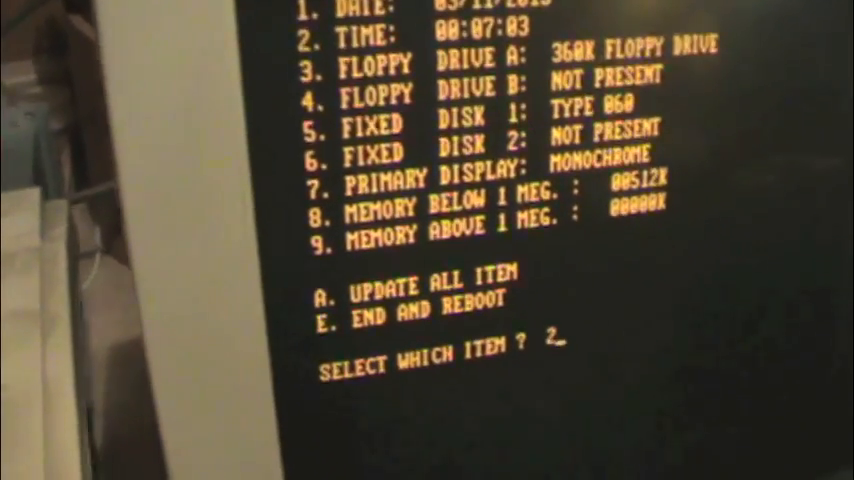
# - Confirm the Time item selection to enter the current system time
pyautogui.press('Return')
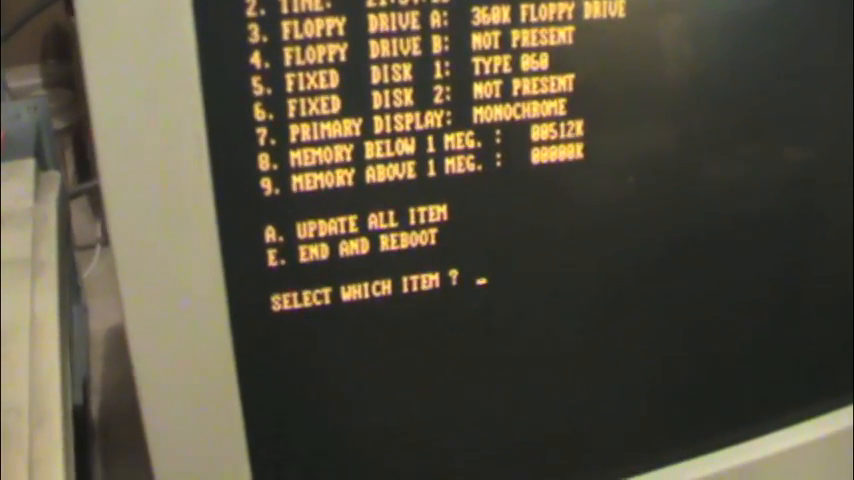
# - Set Fixed Disk 1 to Type 034 via item 5, then choose E for End and Reboot
pyautogui.write('5')
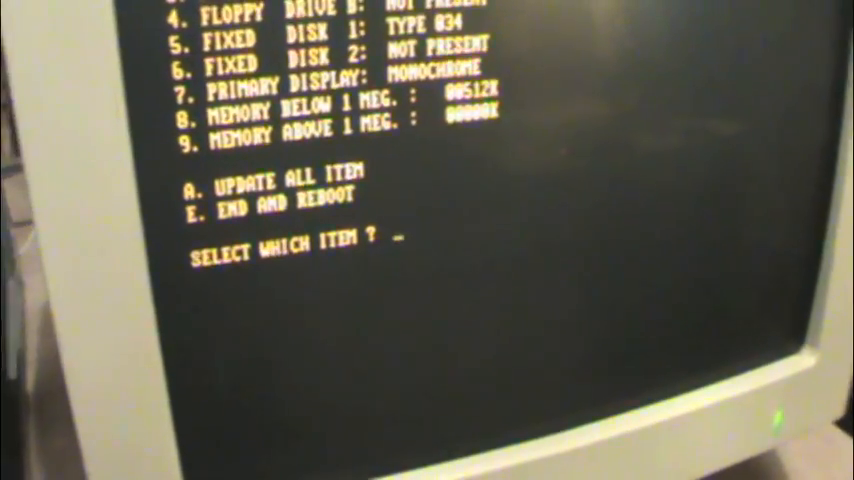
pyautogui.write('E')
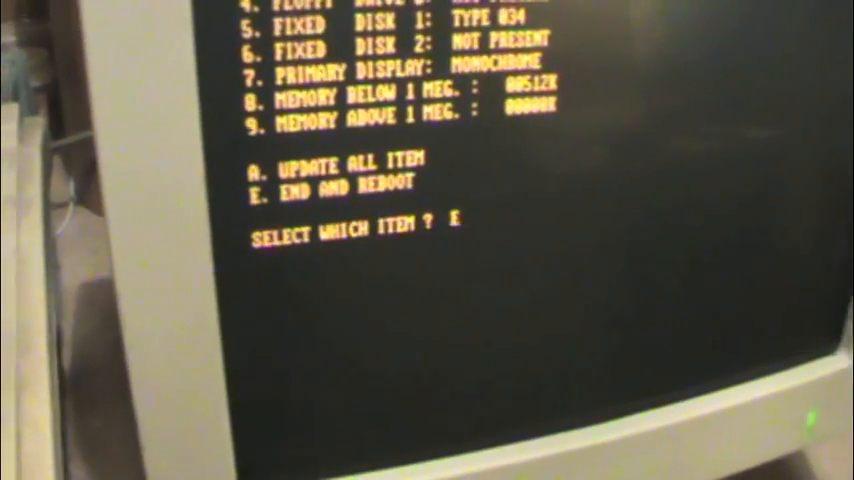